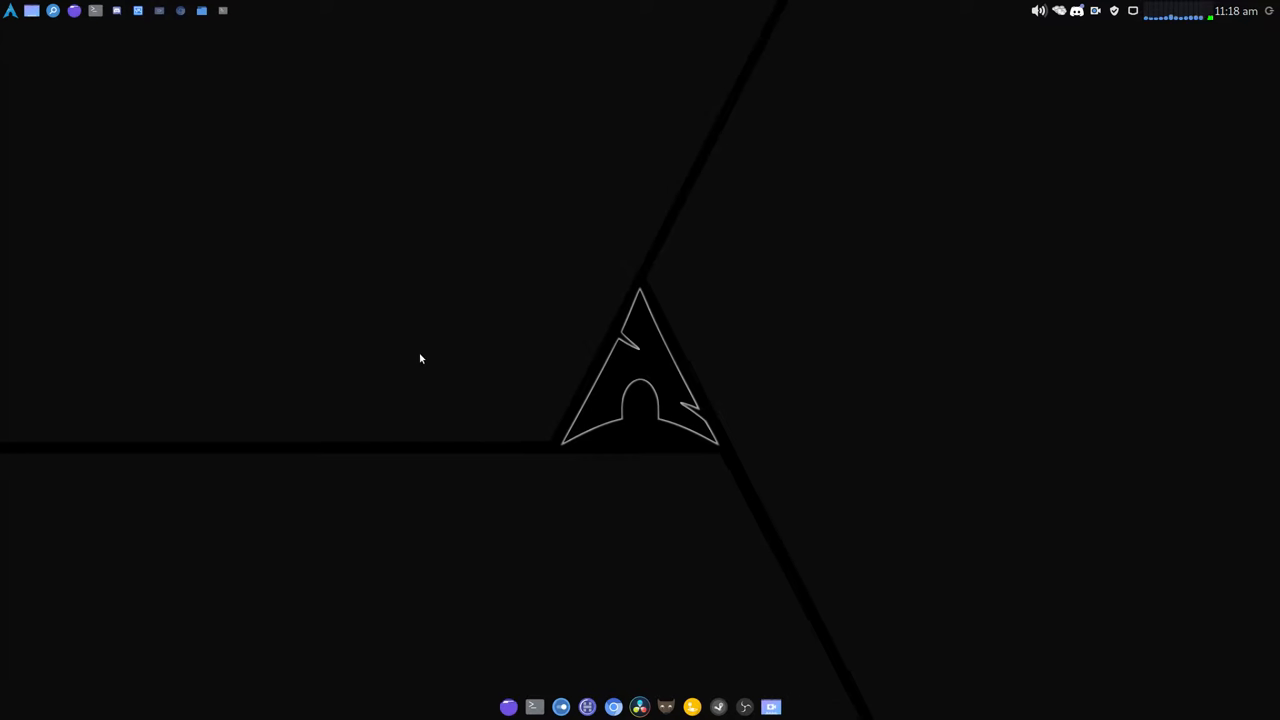
{"action": "mouse_move", "coordinate": [840, 404]}
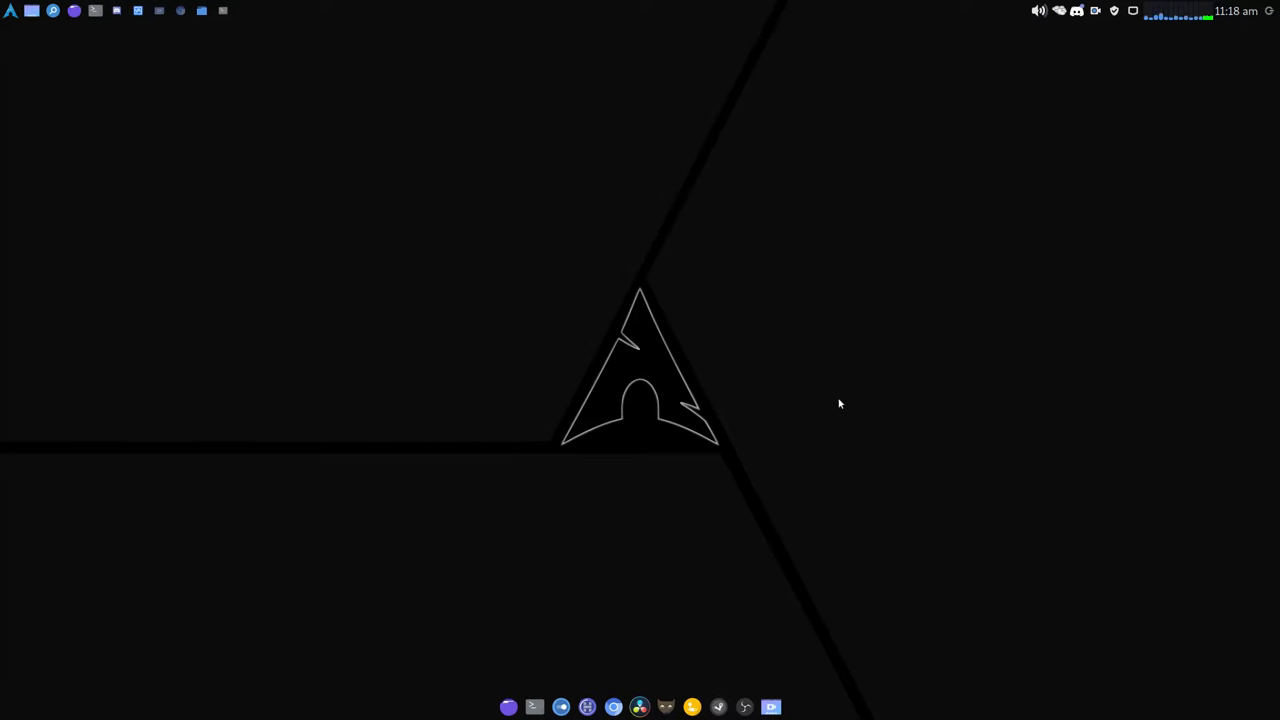
{"action": "mouse_move", "coordinate": [624, 480]}
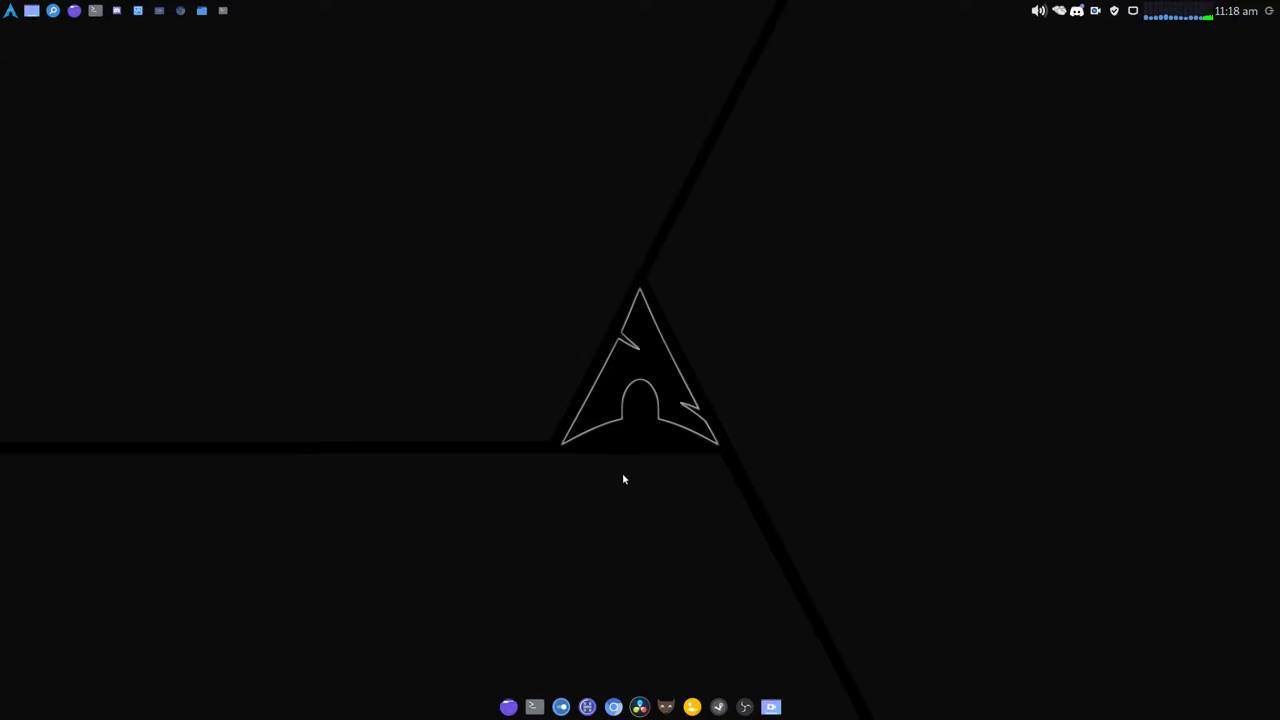
{"action": "mouse_move", "coordinate": [632, 504]}
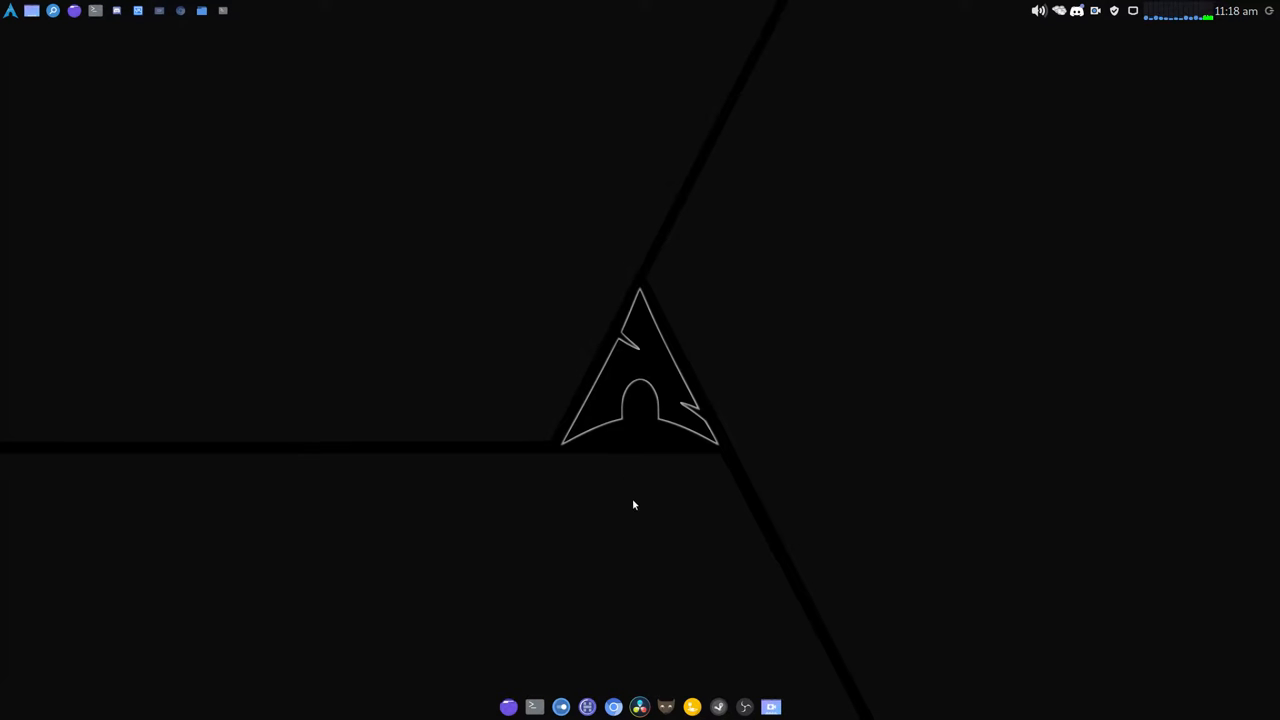
{"action": "mouse_move", "coordinate": [740, 456]}
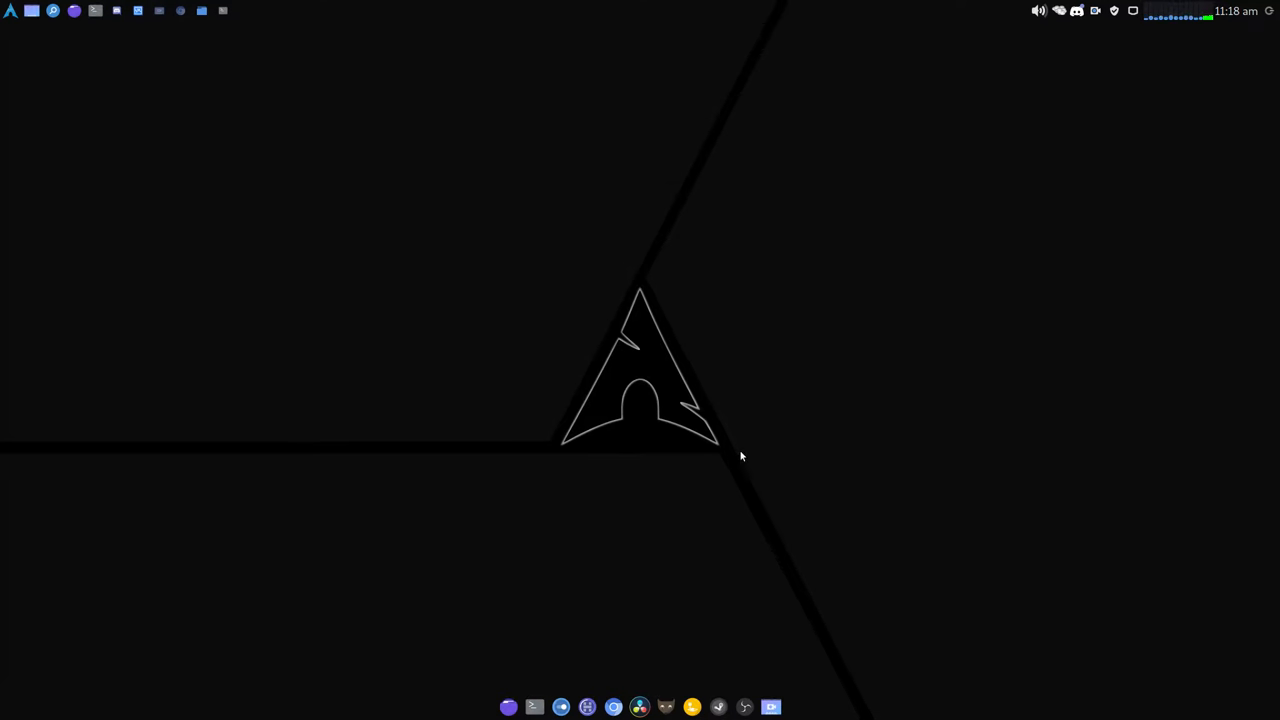
{"action": "mouse_move", "coordinate": [620, 536]}
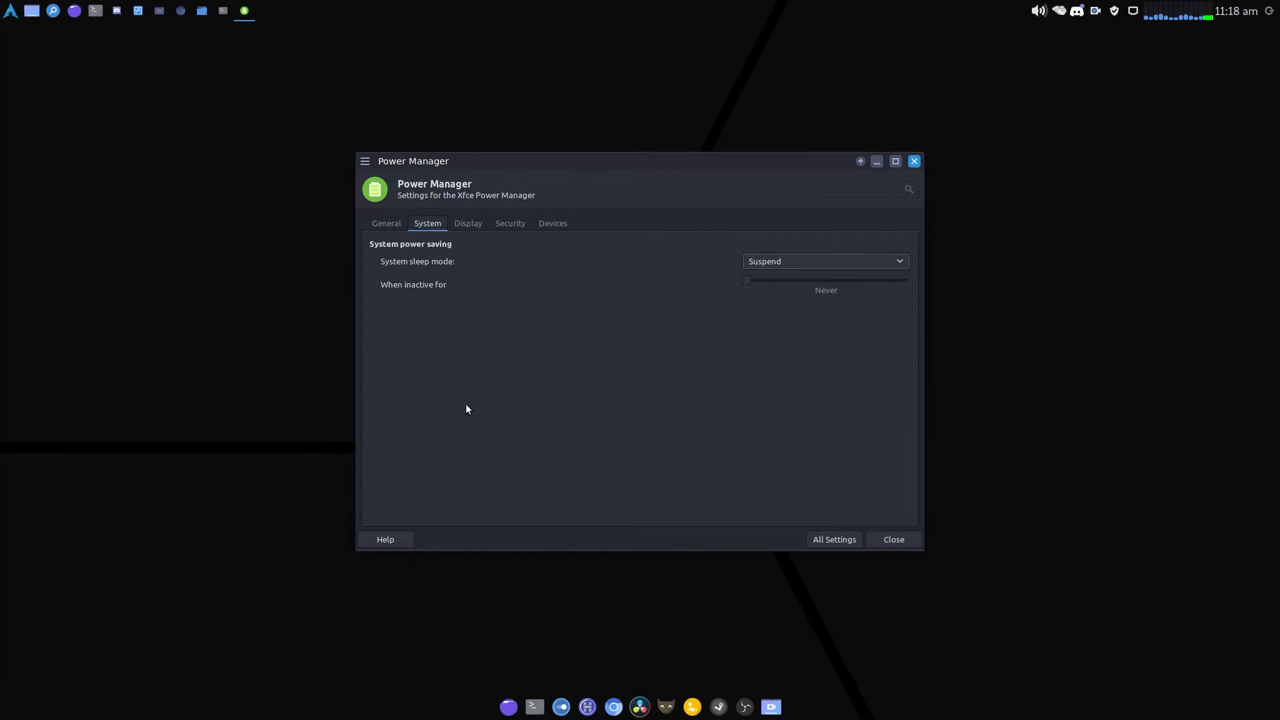
Nudge the System inactivity timeout up, then return it to Never with suspend as the sleep mode.
{"action": "left_click_drag", "start_coordinate": [746, 280], "coordinate": [890, 280]}
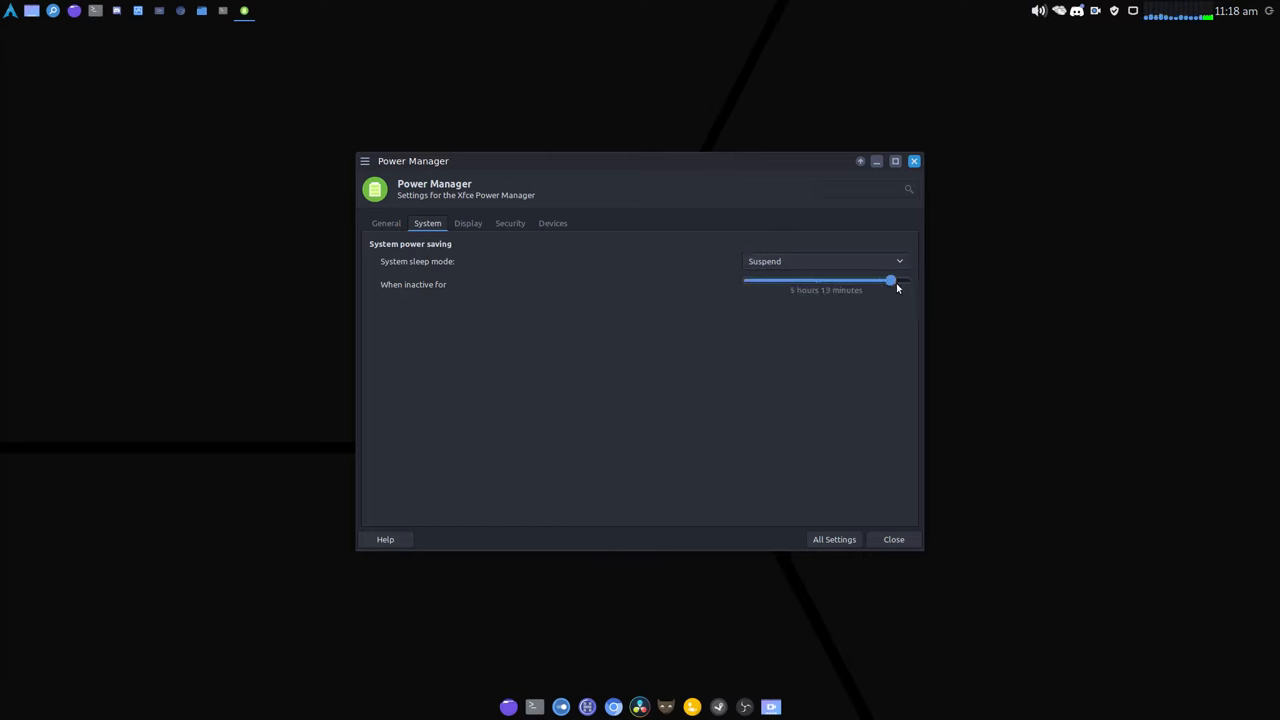
{"action": "left_click_drag", "start_coordinate": [890, 280], "coordinate": [744, 280]}
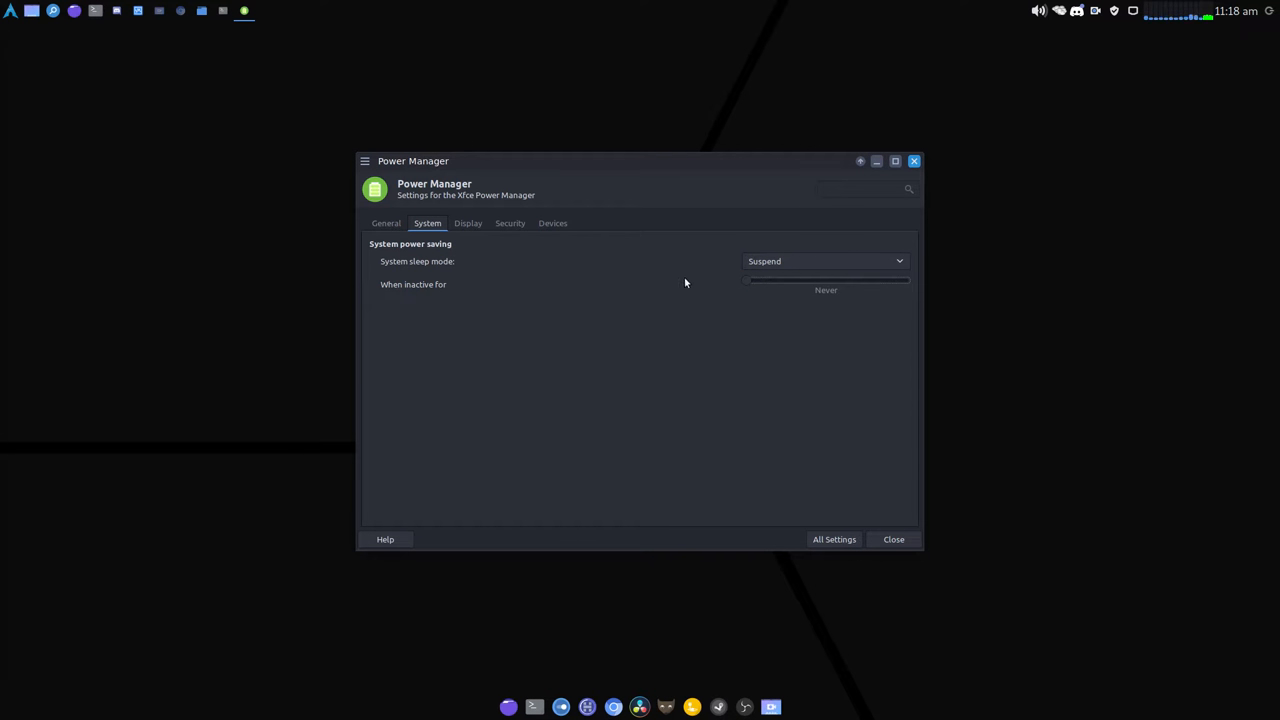
Switch display power management on with blanking, sleep and switch-off timeouts all at Never.
{"action": "left_click", "coordinate": [468, 224]}
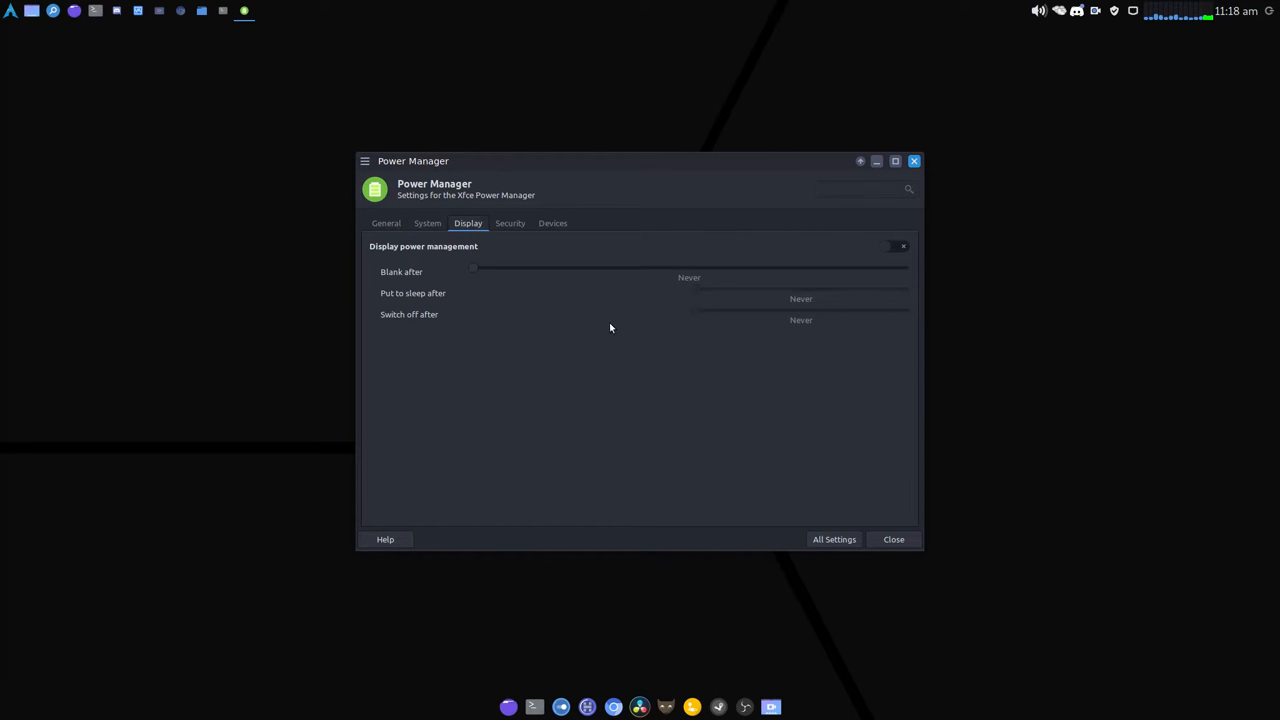
{"action": "left_click", "coordinate": [892, 246]}
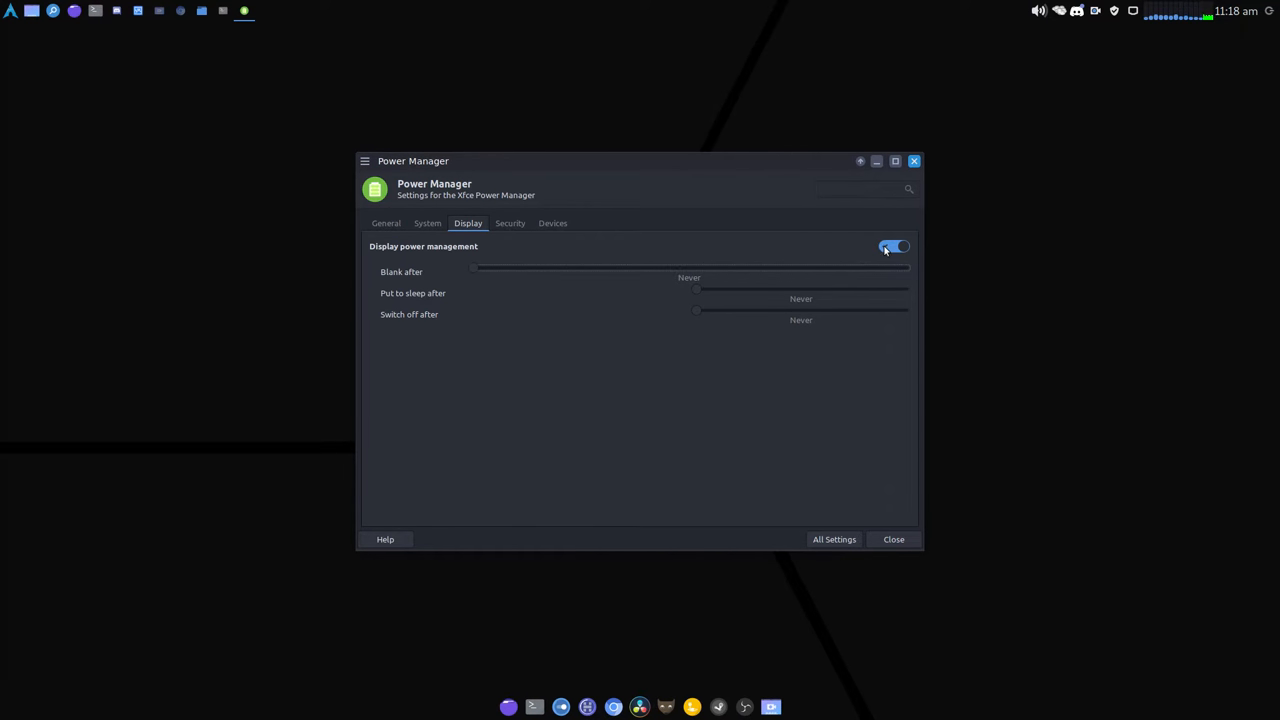
{"action": "left_click", "coordinate": [510, 224]}
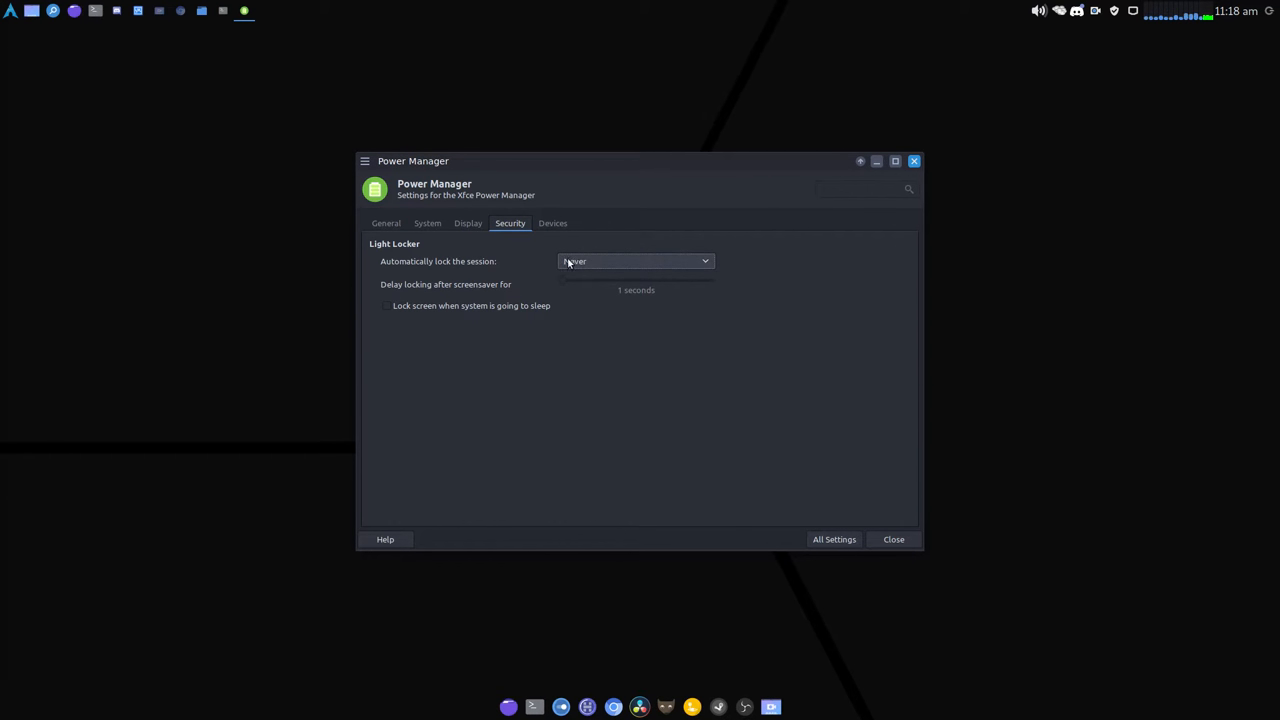
Set automatic session locking to Never on the Security tab, then go to the All Settings overview.
{"action": "left_click", "coordinate": [636, 260]}
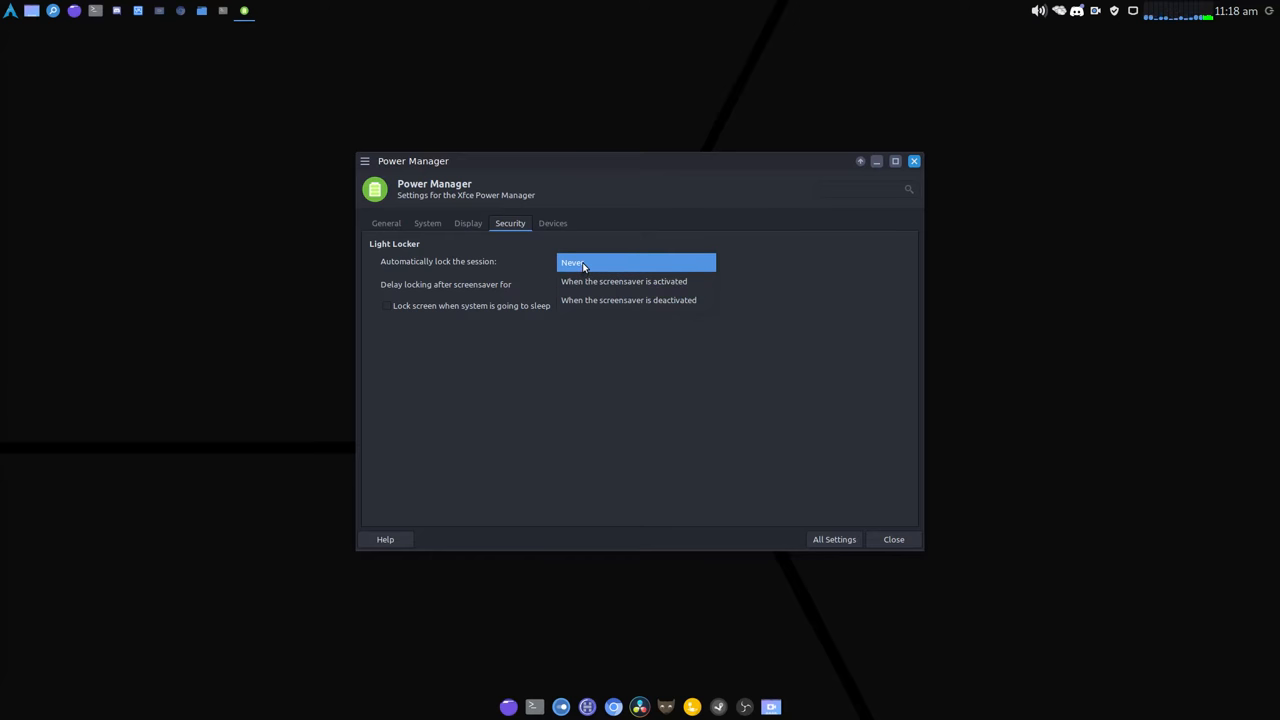
{"action": "left_click", "coordinate": [572, 260]}
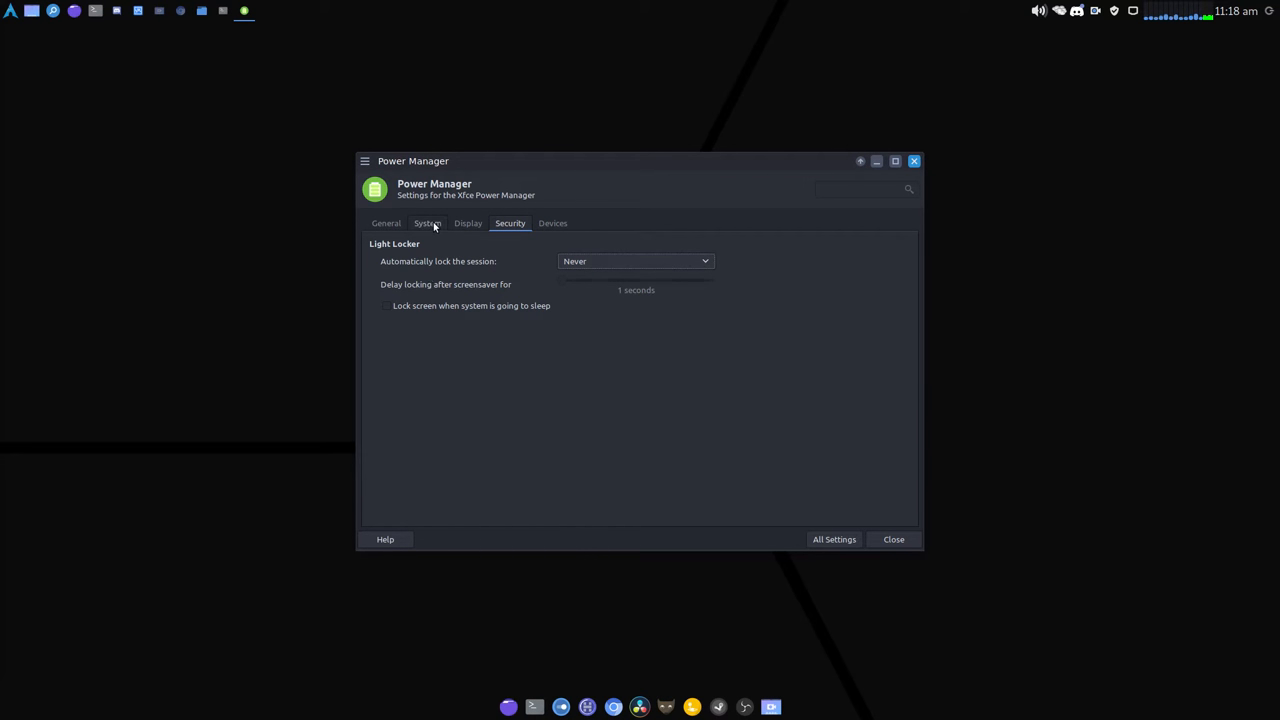
{"action": "left_click", "coordinate": [428, 224]}
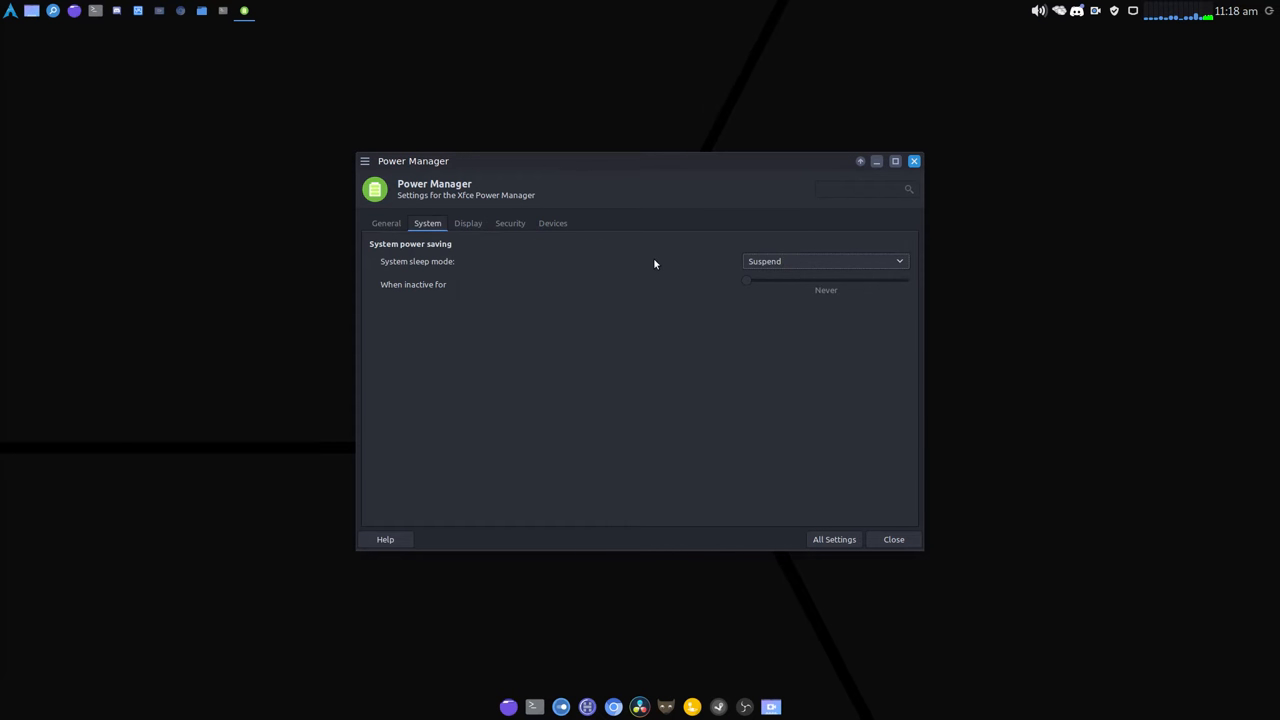
{"action": "mouse_move", "coordinate": [834, 540]}
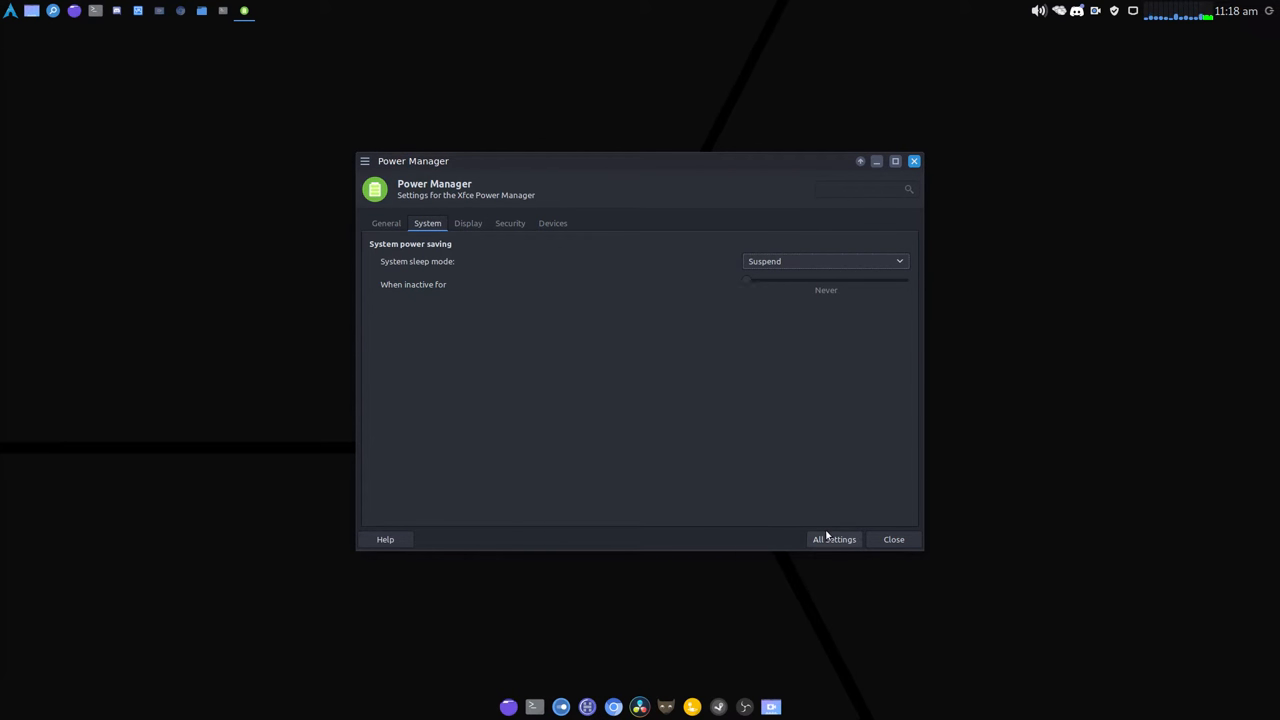
{"action": "left_click", "coordinate": [834, 540]}
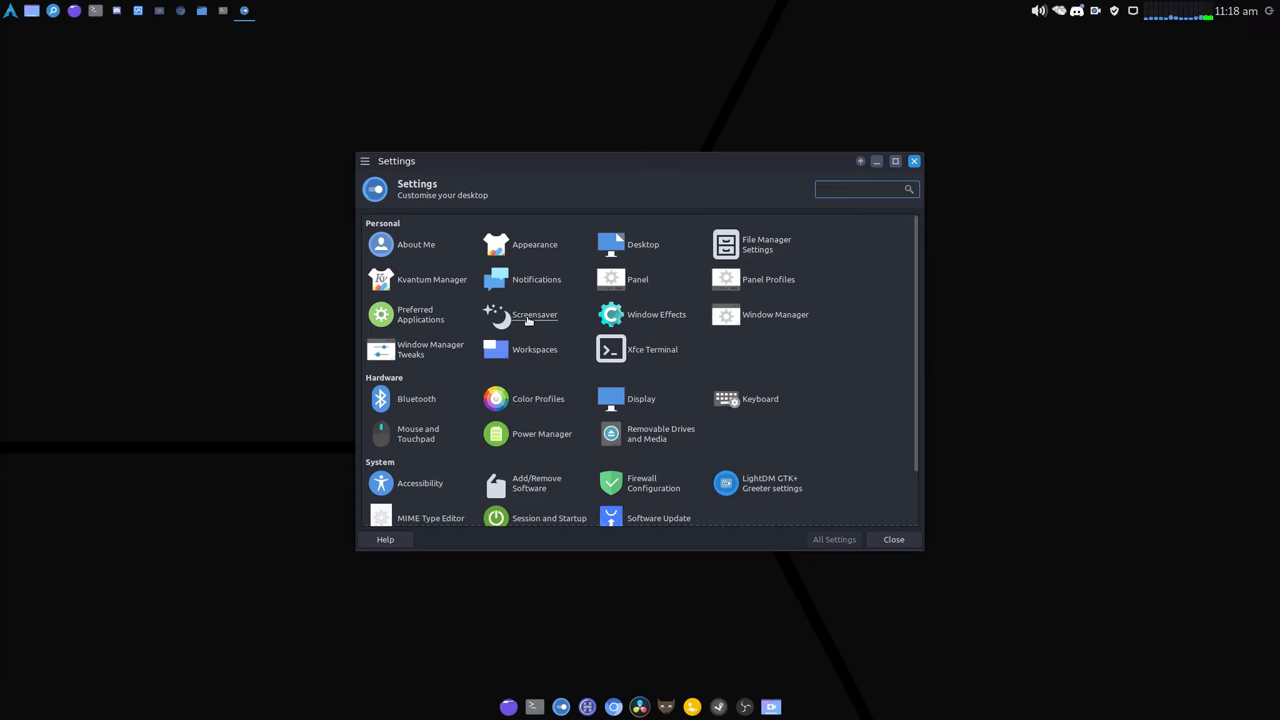
In Xfce Screensaver, leave the screensaver enabled but turn off idle activation, then move to Lock Screen.
{"action": "left_click", "coordinate": [534, 314]}
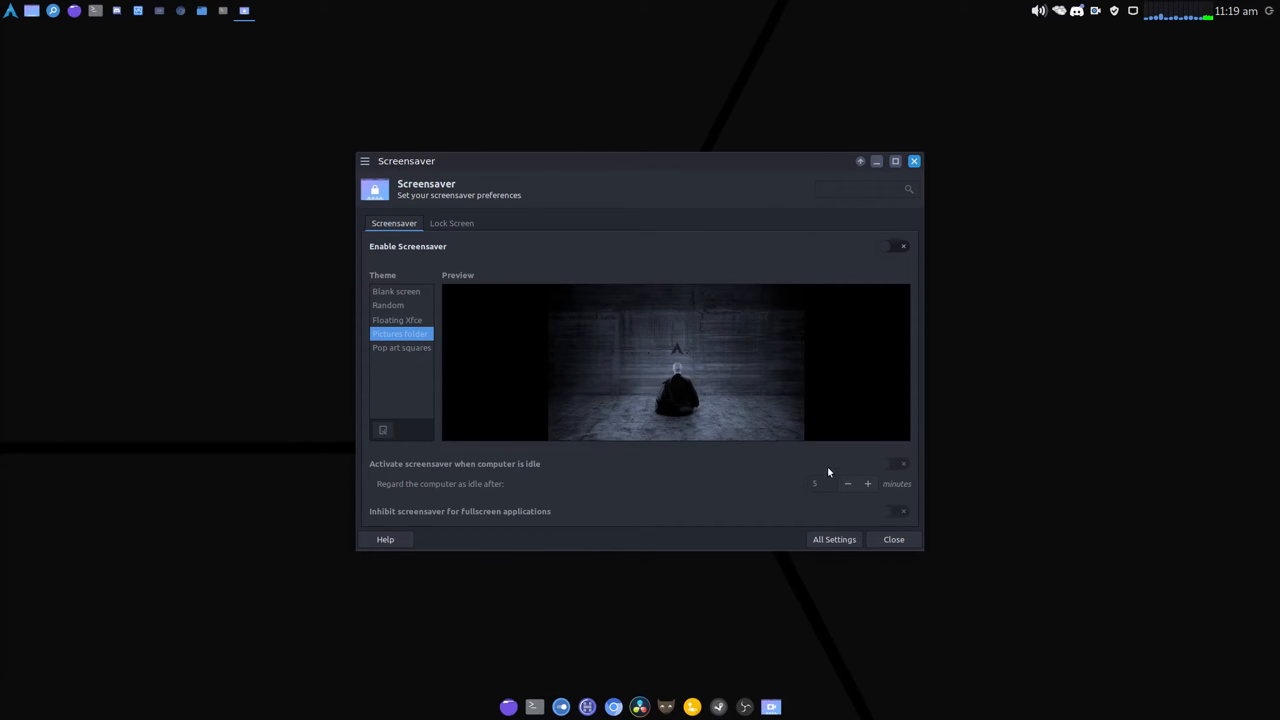
{"action": "mouse_move", "coordinate": [880, 280]}
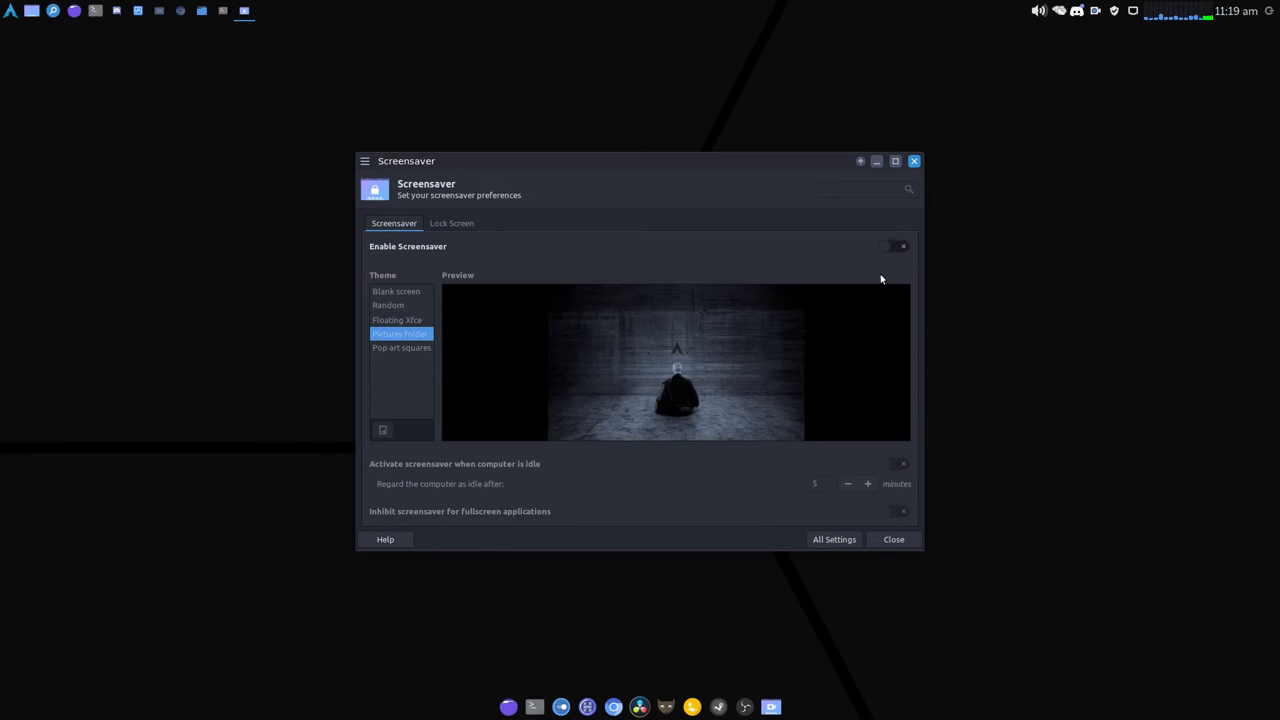
{"action": "left_click", "coordinate": [892, 246]}
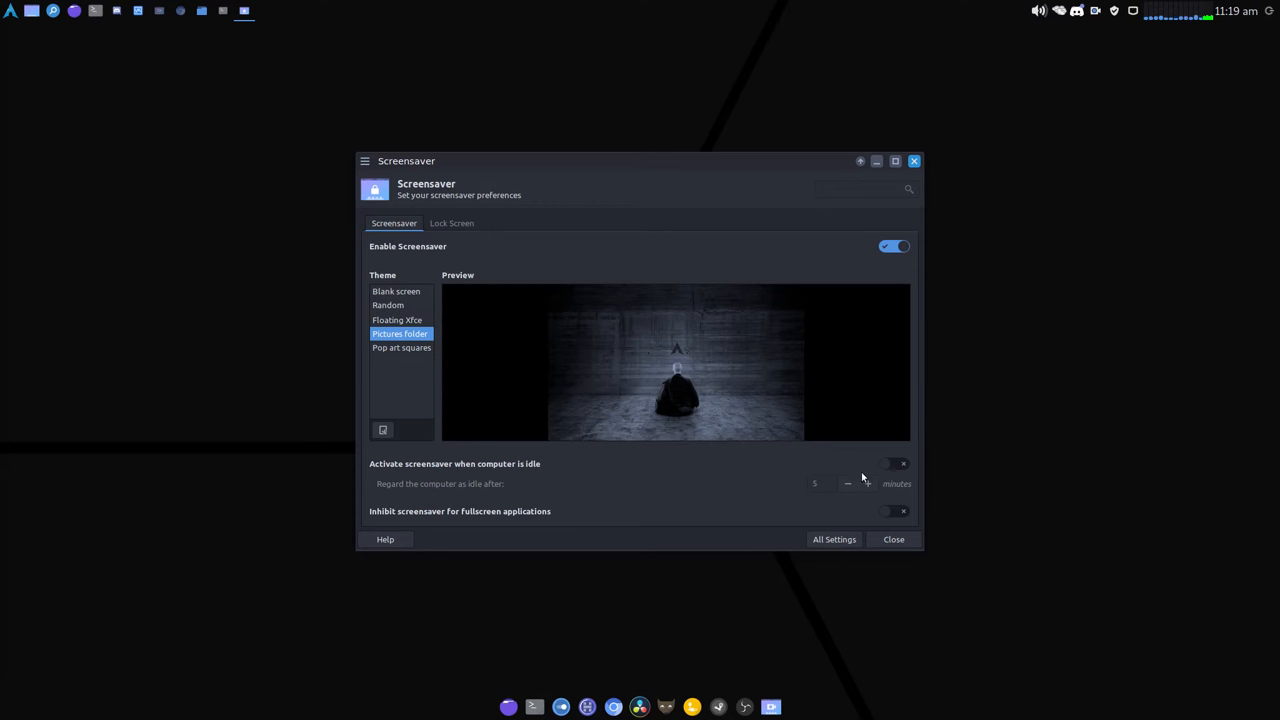
{"action": "left_click", "coordinate": [892, 464]}
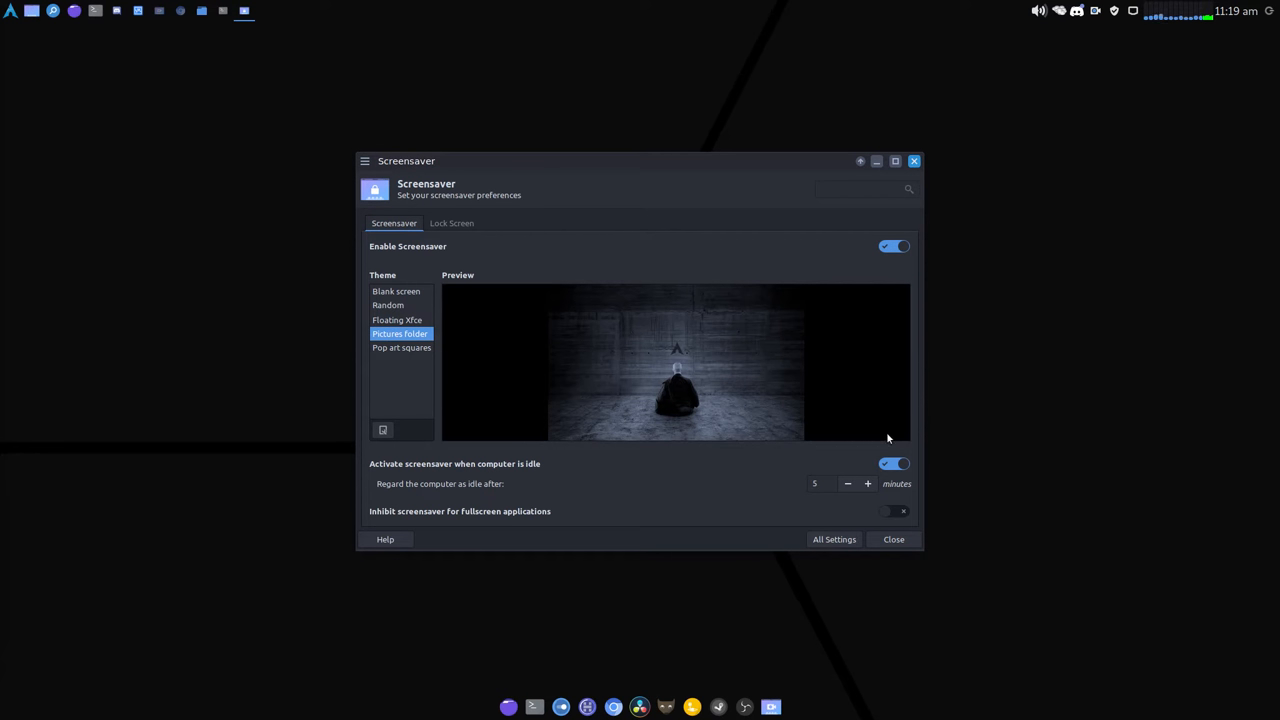
{"action": "mouse_move", "coordinate": [812, 482]}
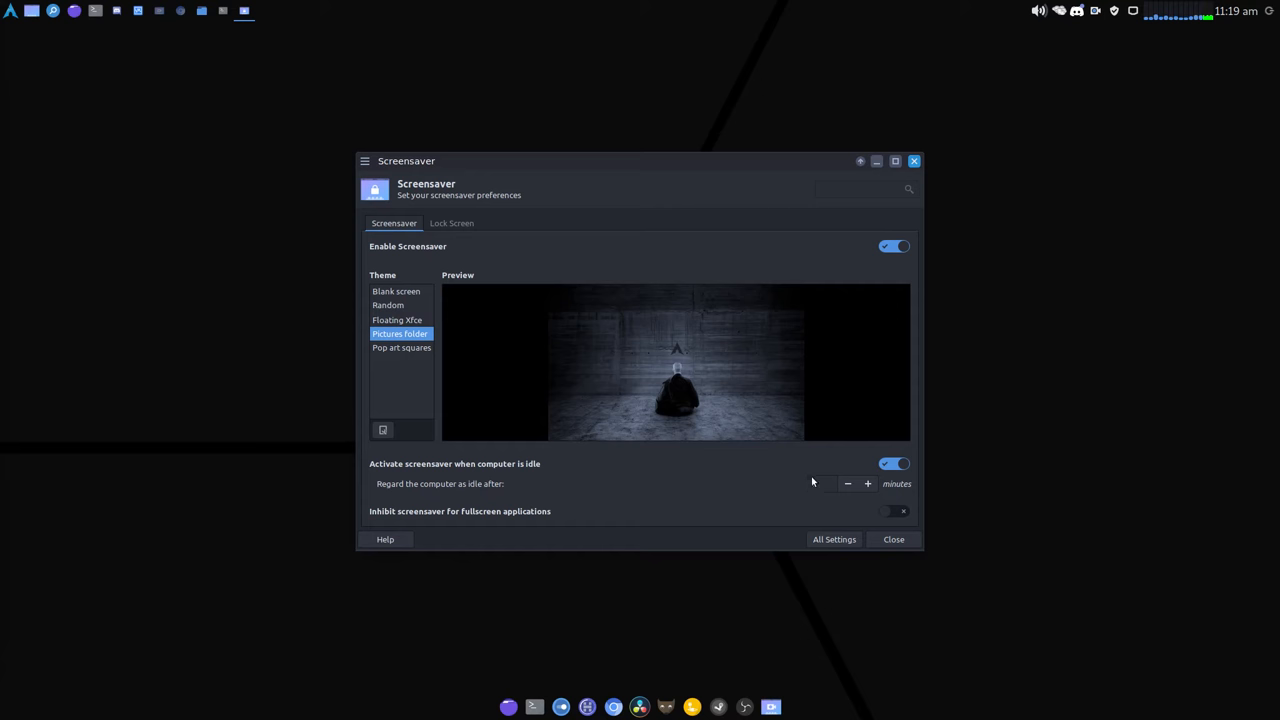
{"action": "left_click", "coordinate": [892, 464]}
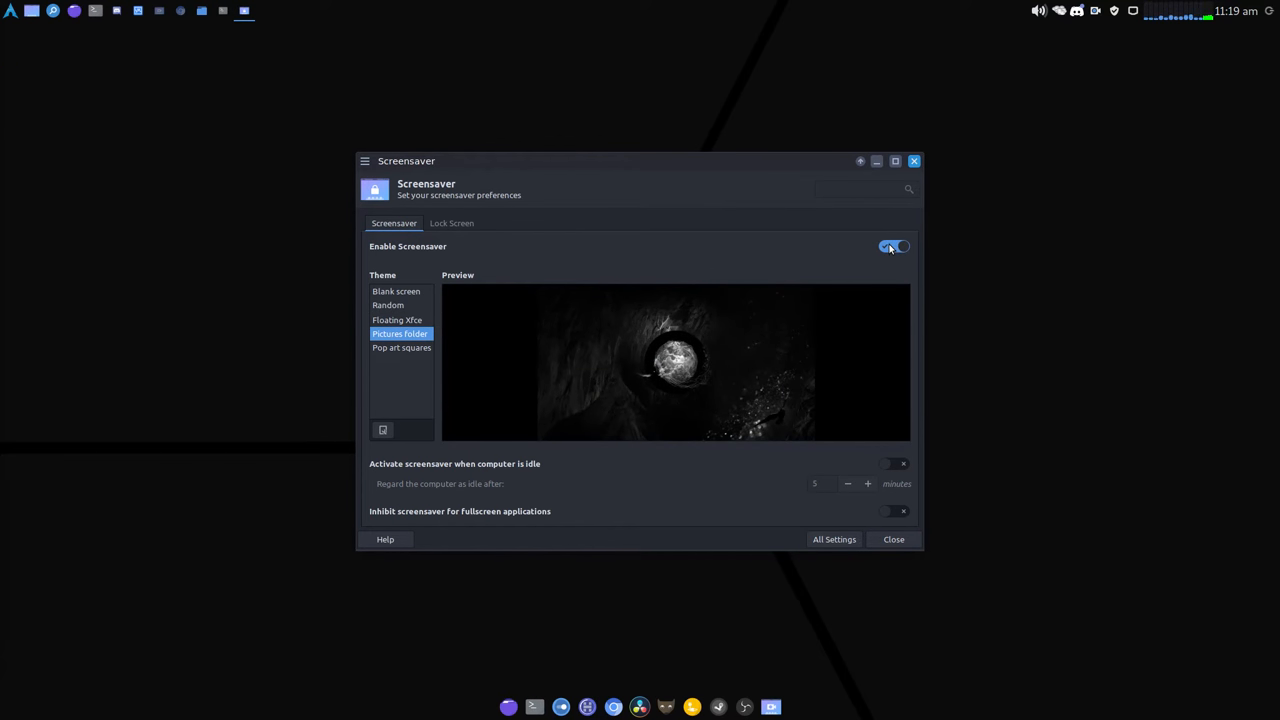
{"action": "left_click", "coordinate": [452, 224]}
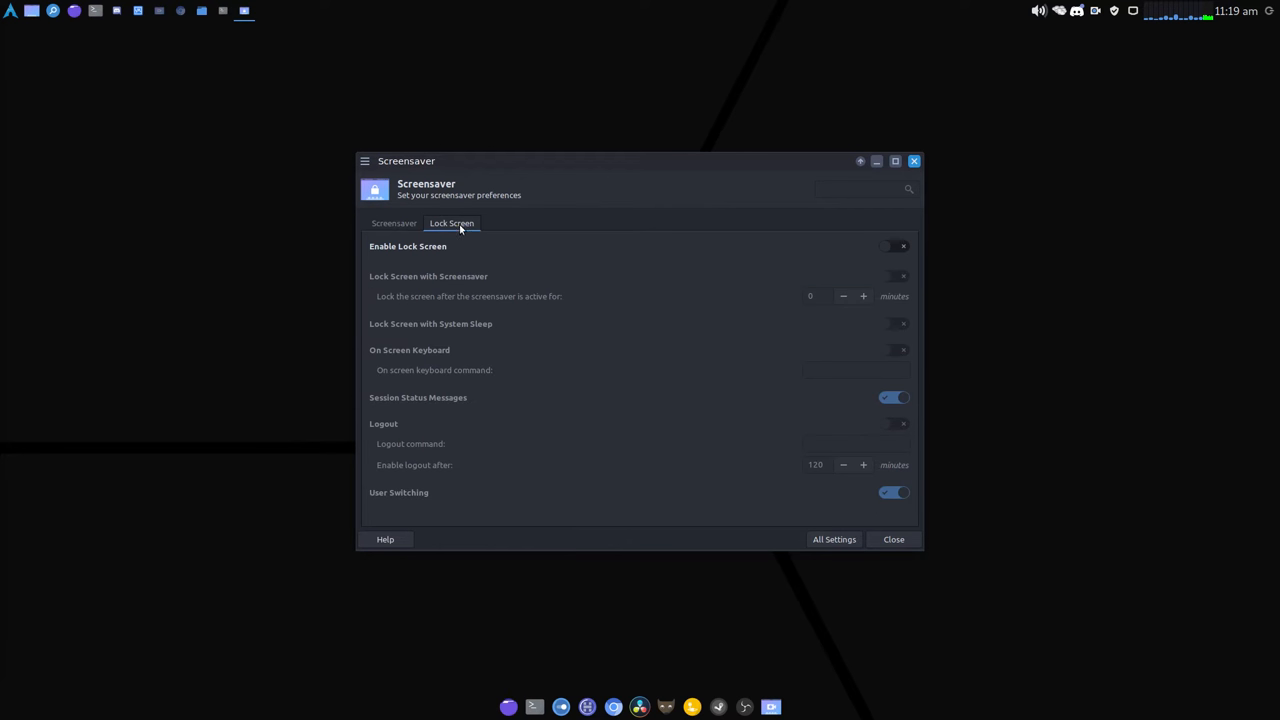
Toggle lock-with-screensaver and Enable Lock Screen so both end off, then return to All Settings.
{"action": "left_click", "coordinate": [892, 246]}
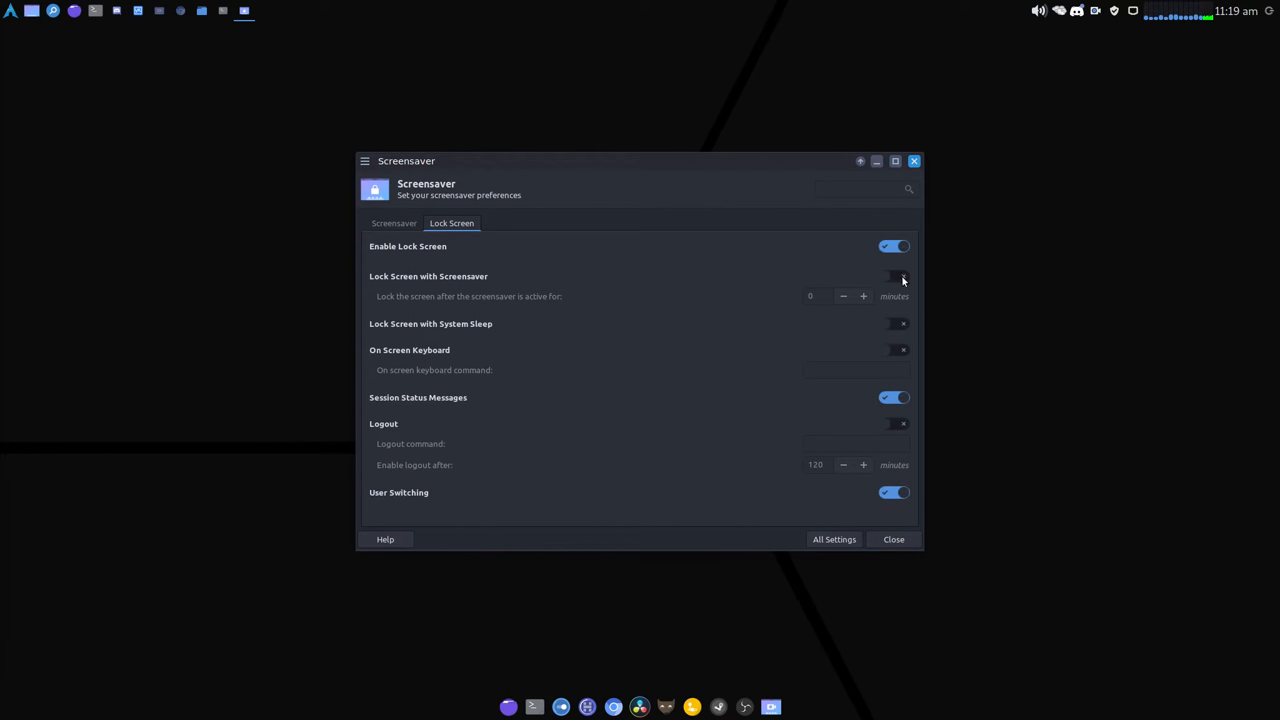
{"action": "left_click", "coordinate": [892, 276]}
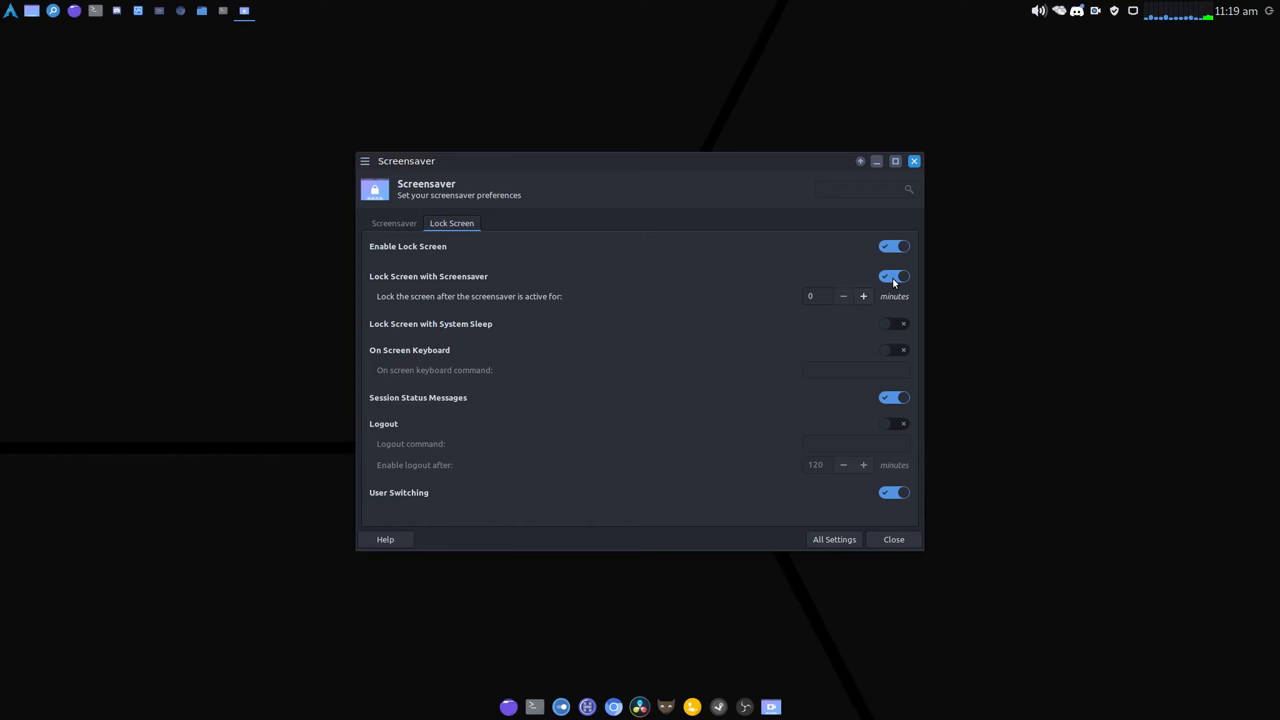
{"action": "mouse_move", "coordinate": [744, 292]}
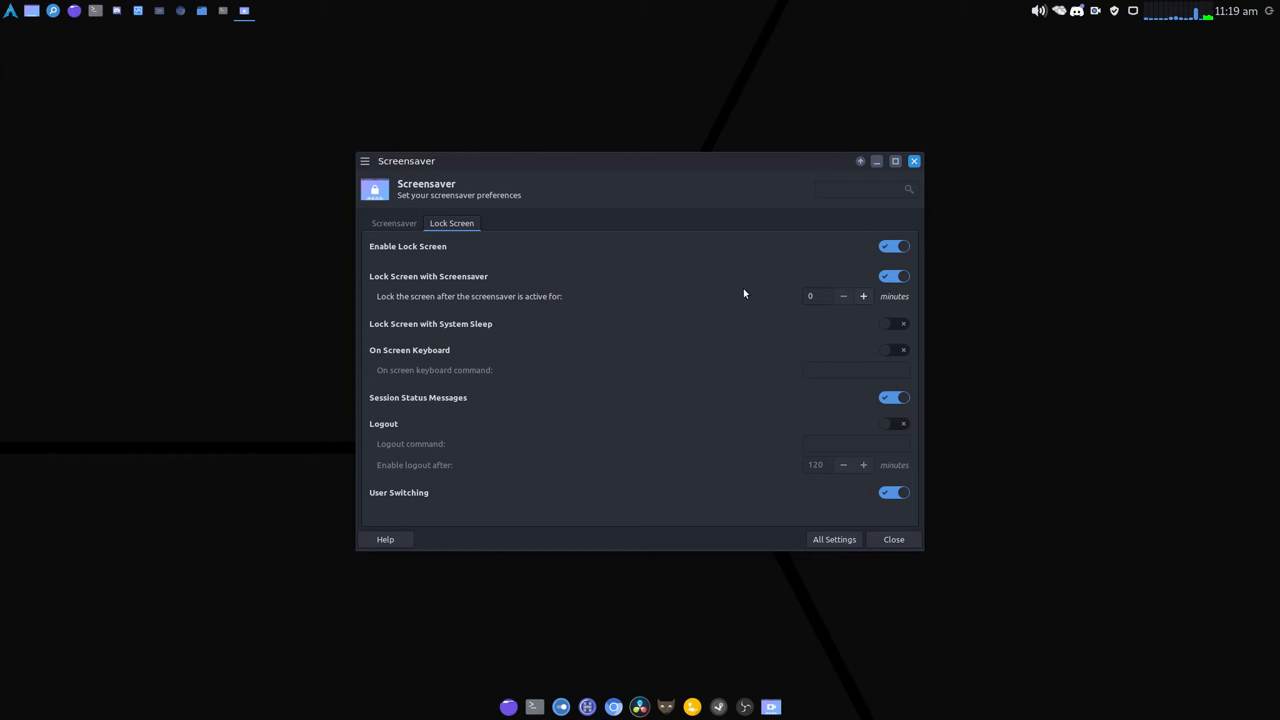
{"action": "mouse_move", "coordinate": [564, 292]}
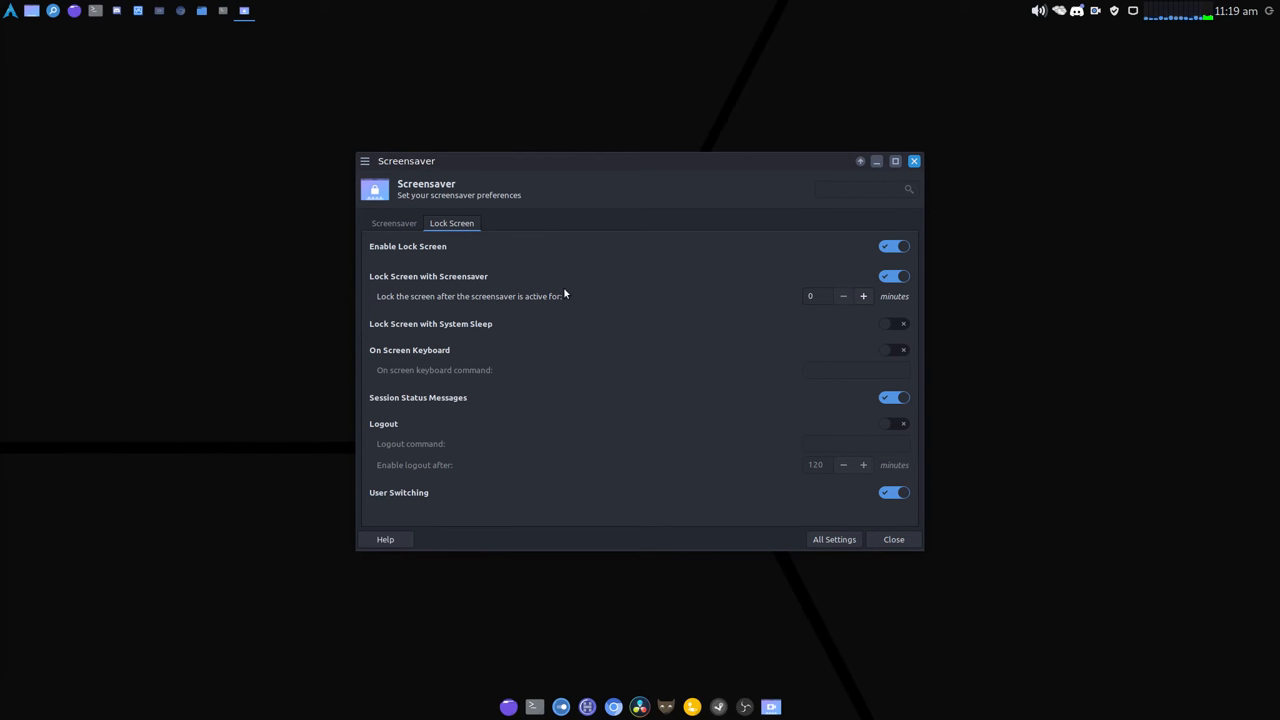
{"action": "left_click", "coordinate": [892, 246]}
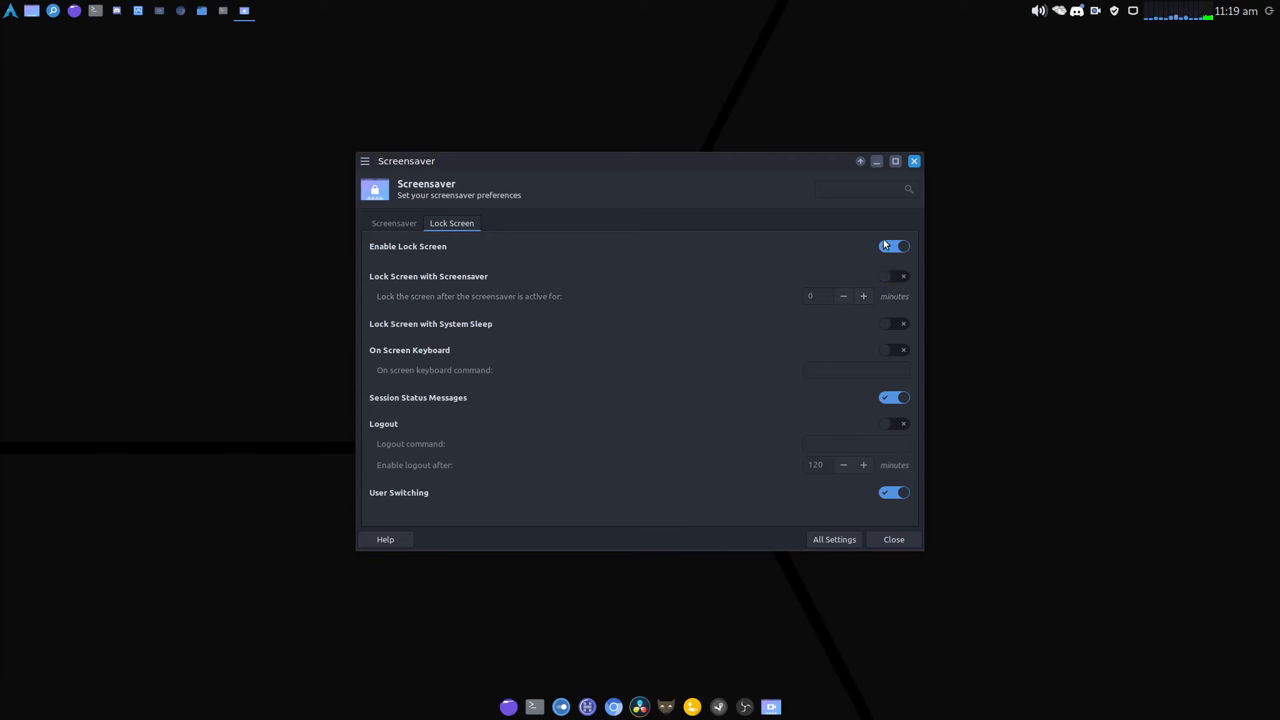
{"action": "left_click", "coordinate": [892, 246]}
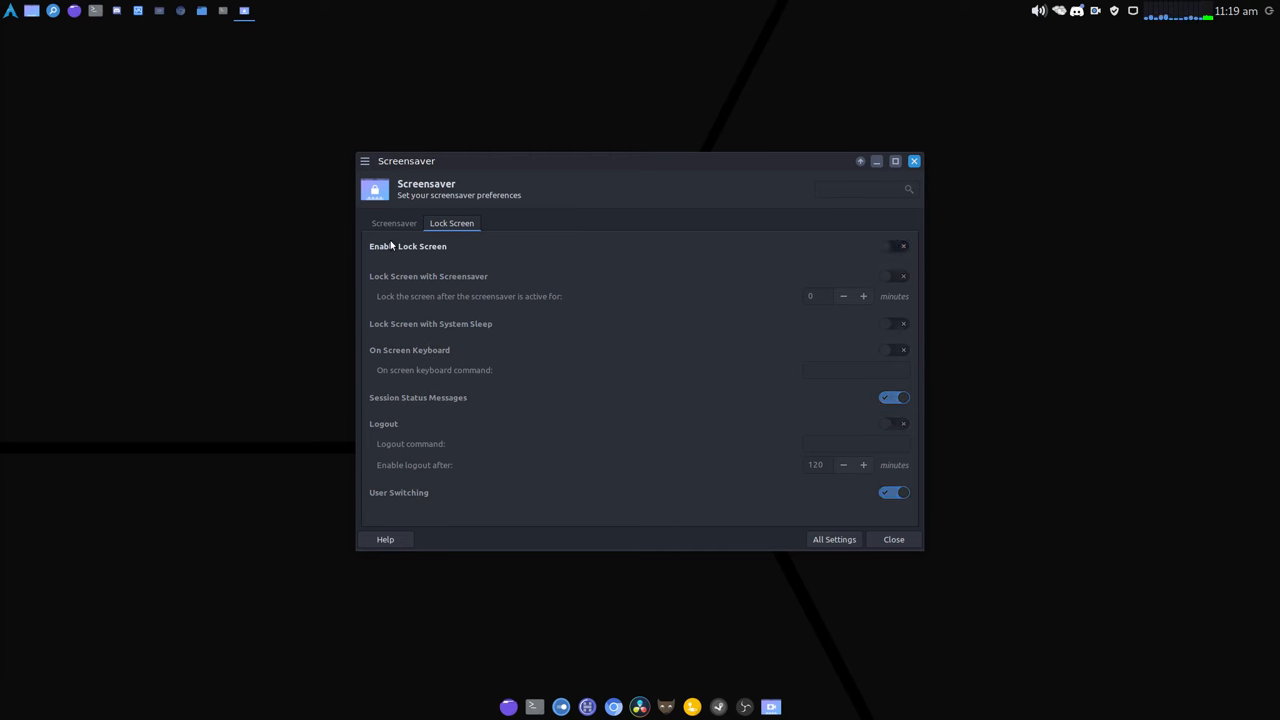
{"action": "left_click", "coordinate": [834, 540]}
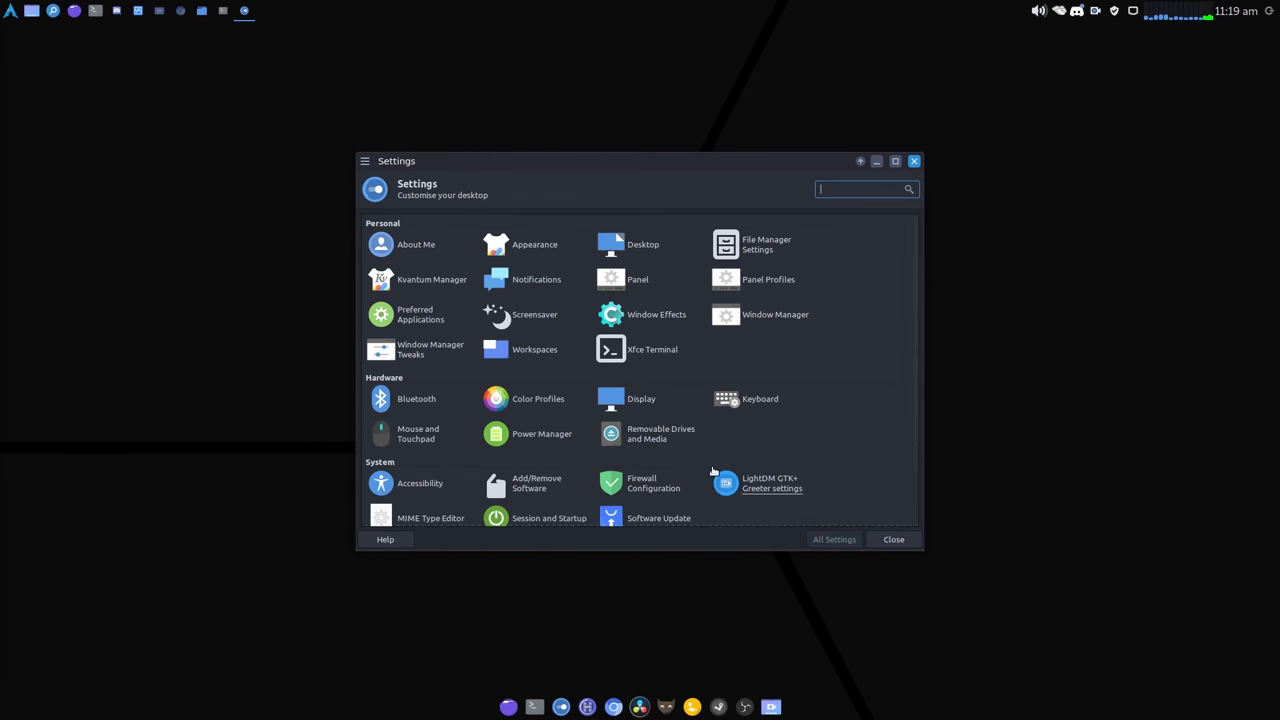
{"action": "mouse_move", "coordinate": [872, 376]}
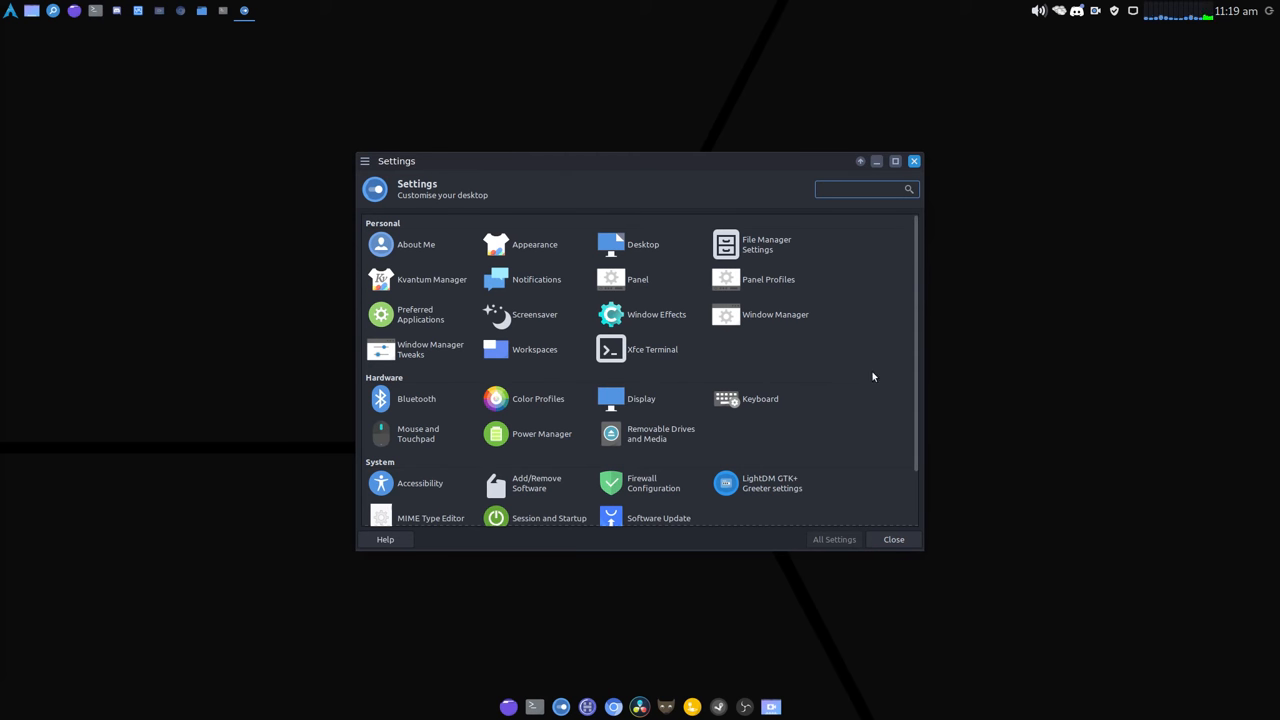
{"action": "mouse_move", "coordinate": [856, 524]}
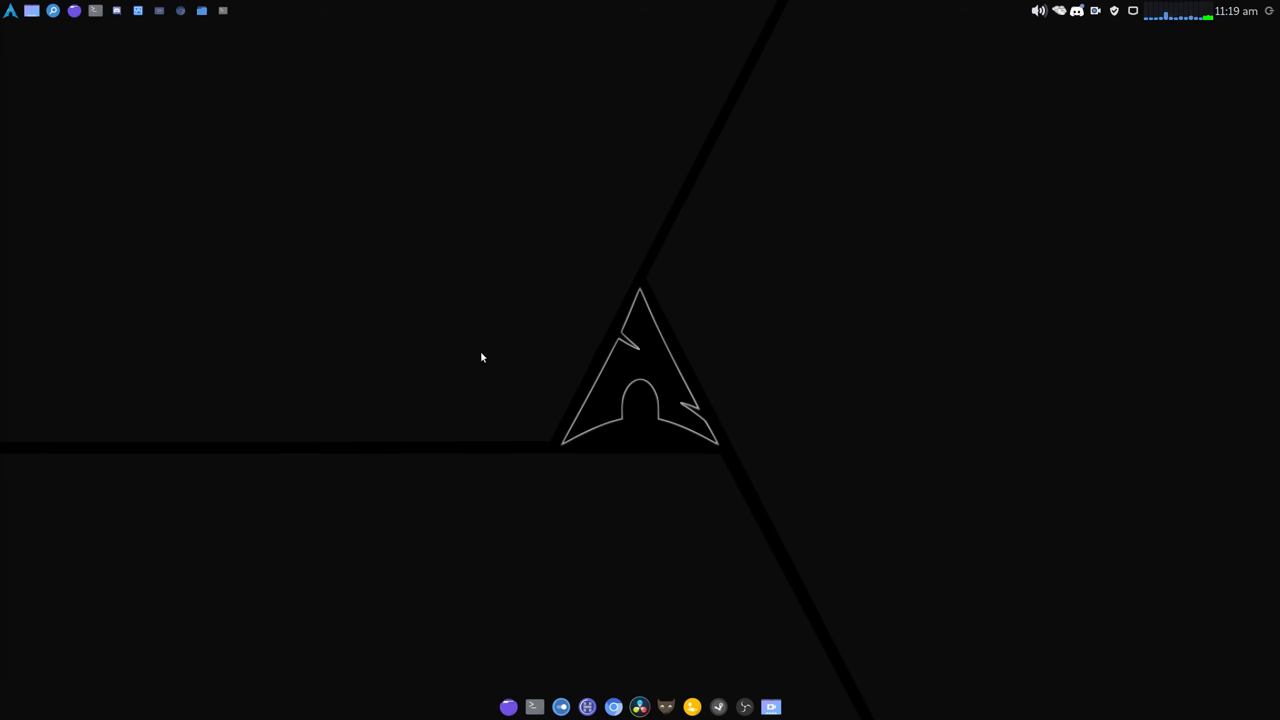
{"action": "mouse_move", "coordinate": [512, 368]}
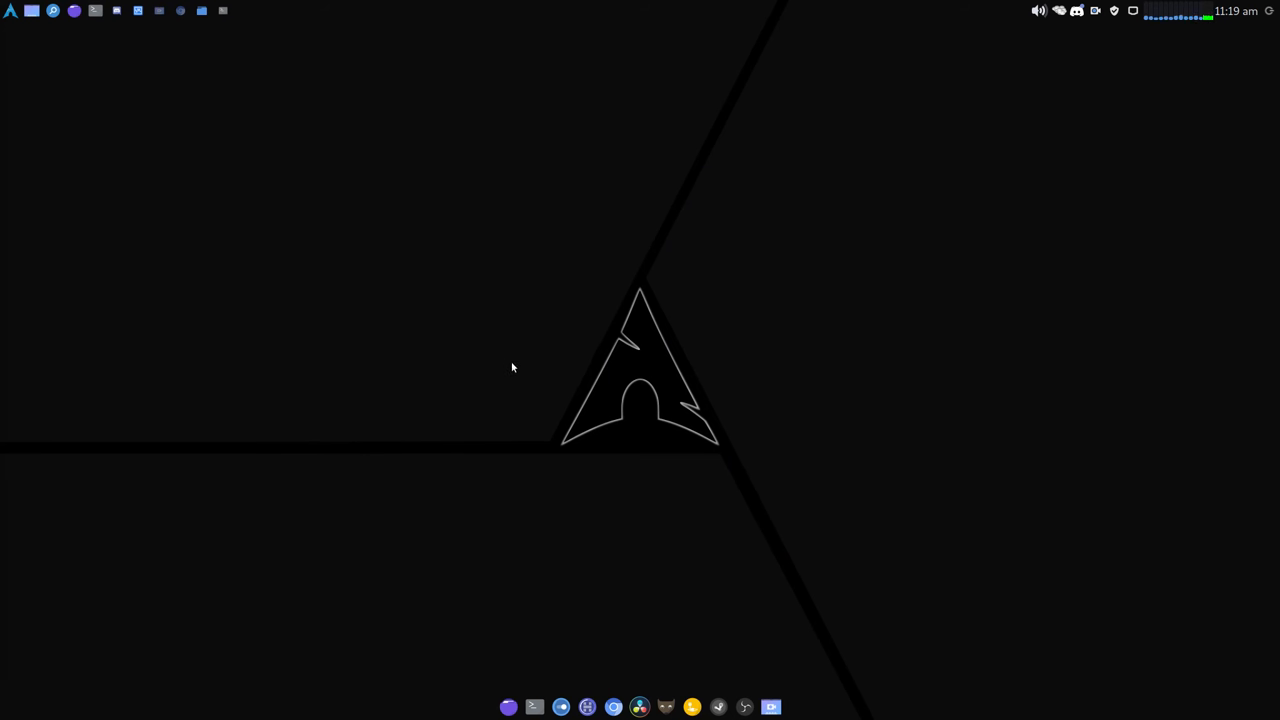
{"action": "mouse_move", "coordinate": [516, 346]}
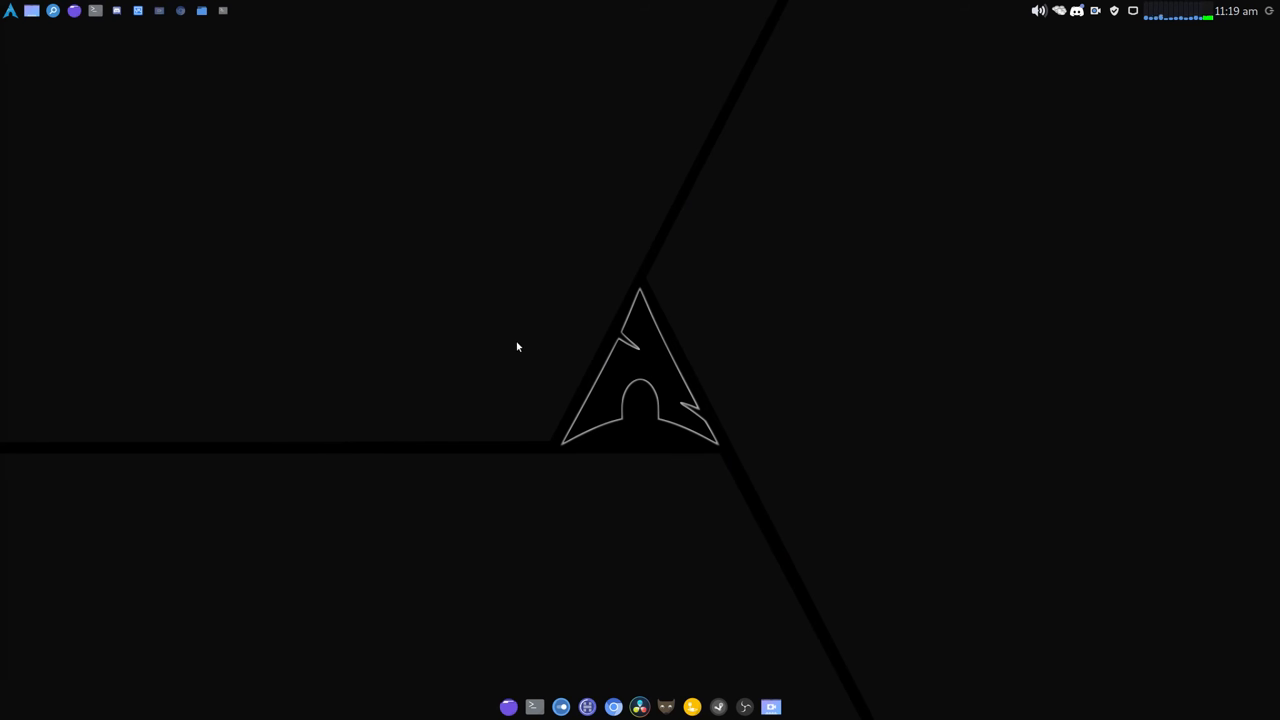
{"action": "mouse_move", "coordinate": [568, 370]}
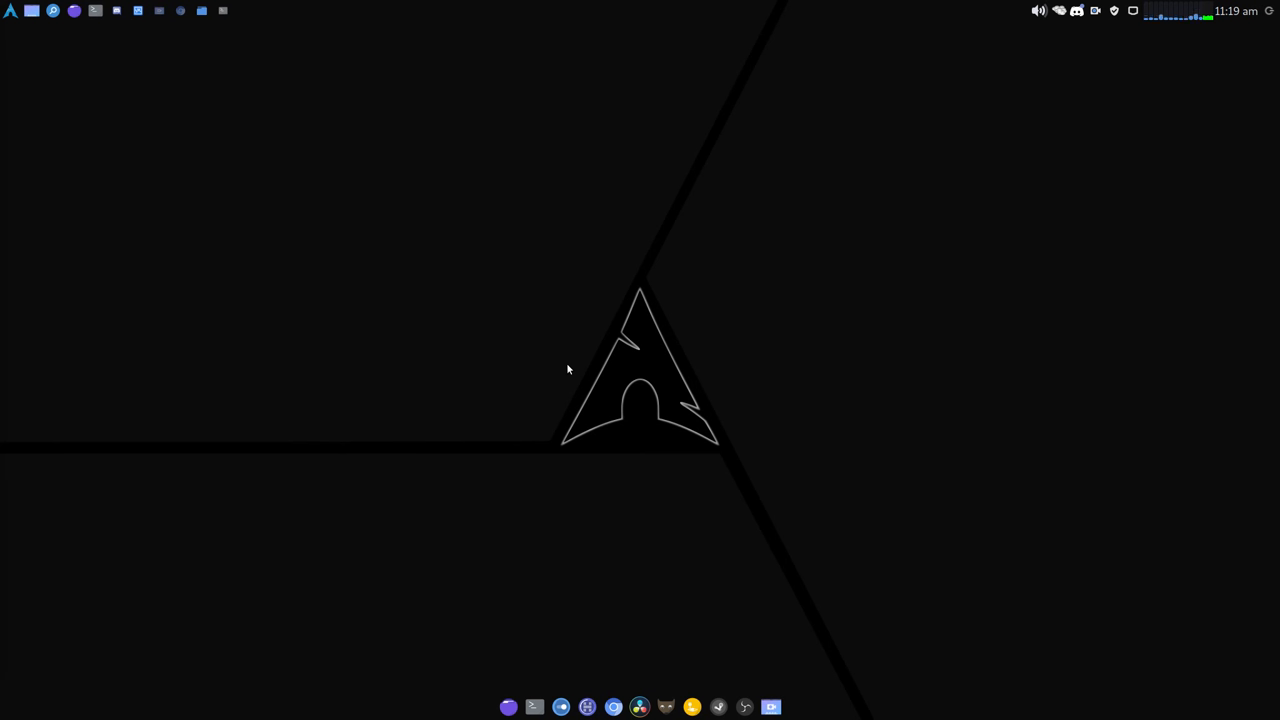
{"action": "mouse_move", "coordinate": [626, 364]}
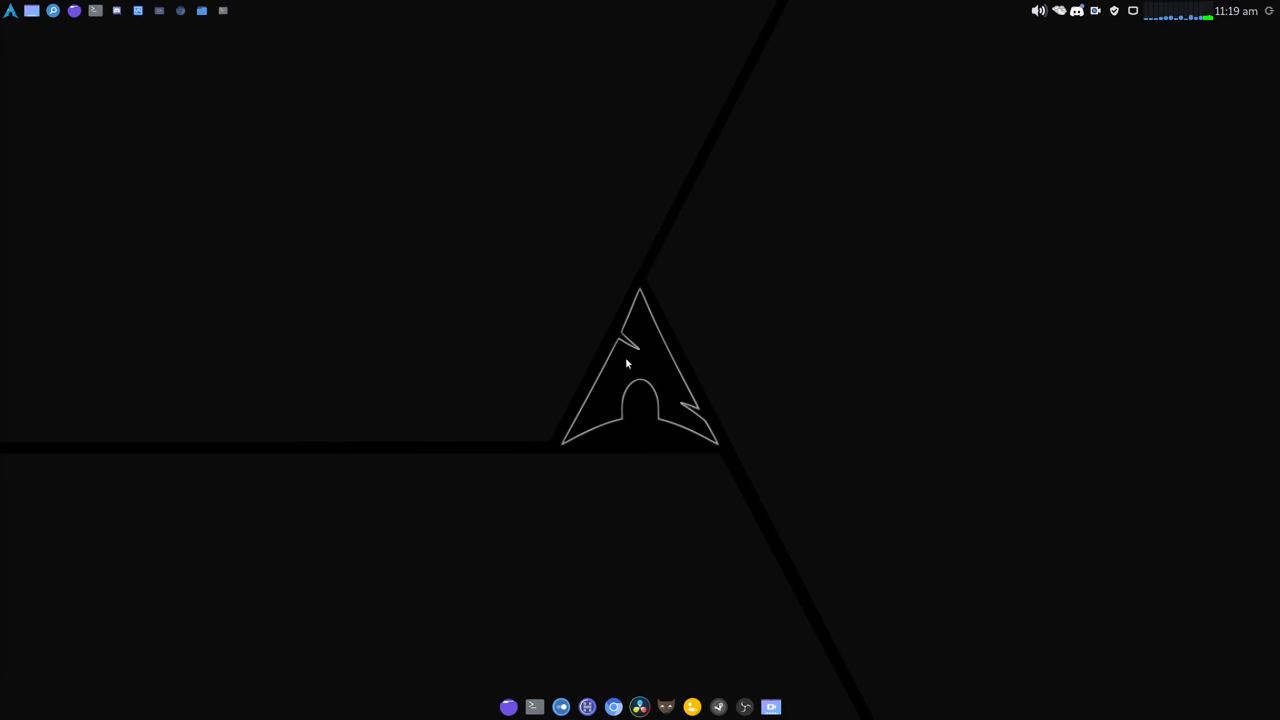